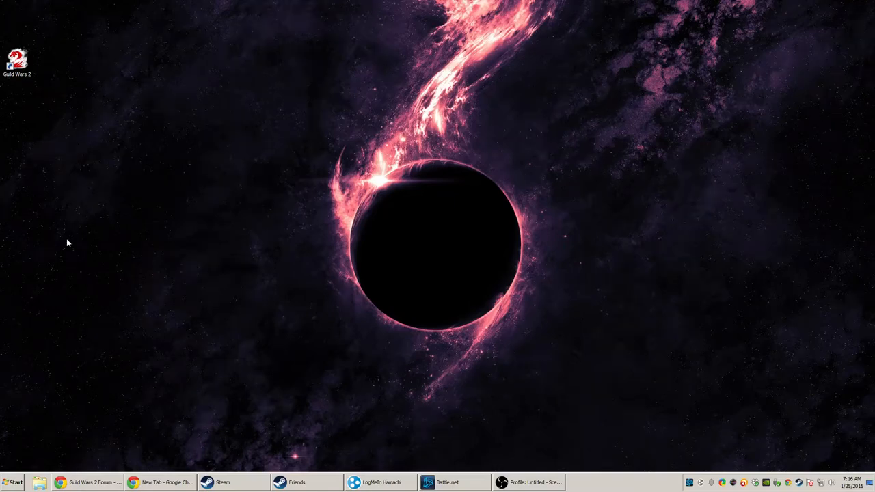
mouse_move(181, 199)
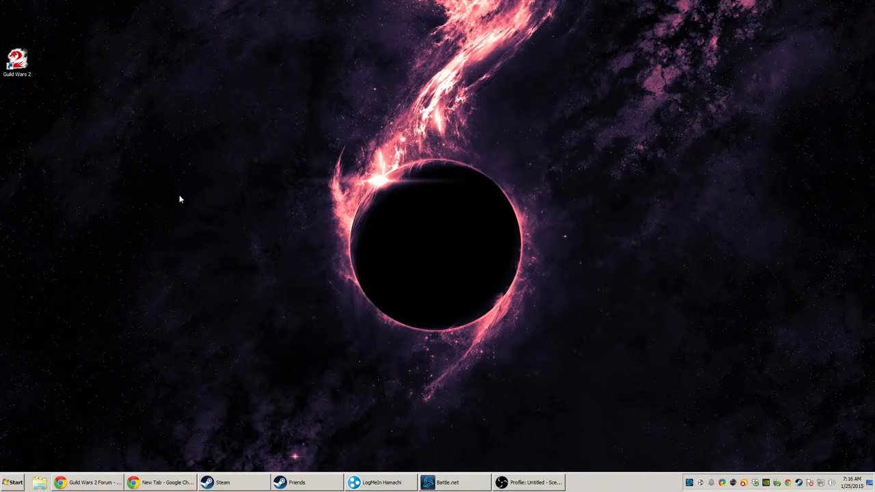
mouse_move(203, 202)
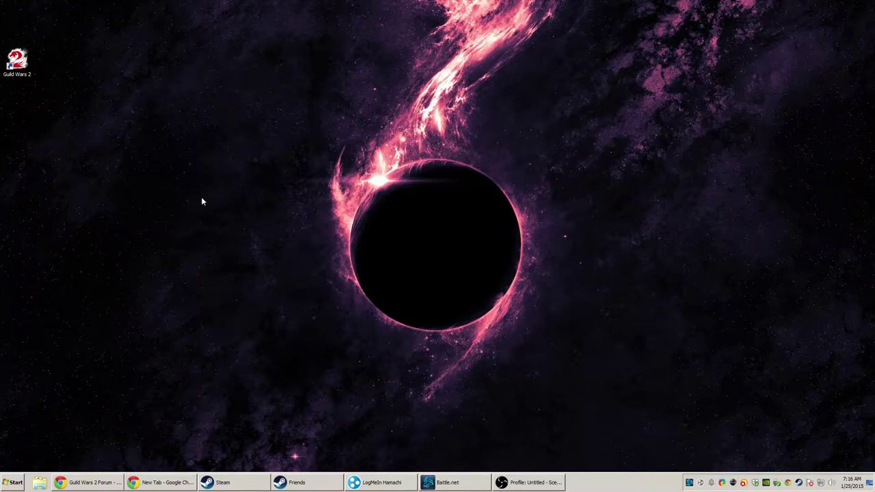
mouse_move(229, 203)
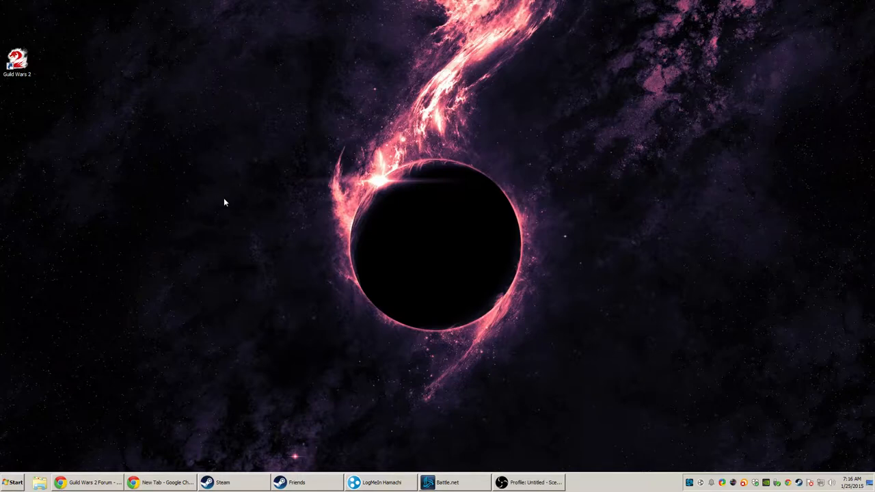
mouse_move(106, 149)
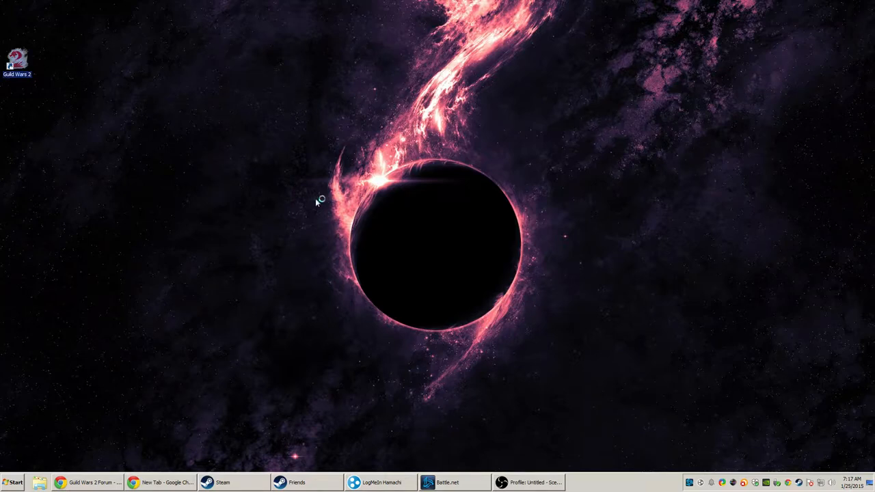
Launch Guild Wars 2 from its desktop icon and wait for the game window
double_click(17, 58)
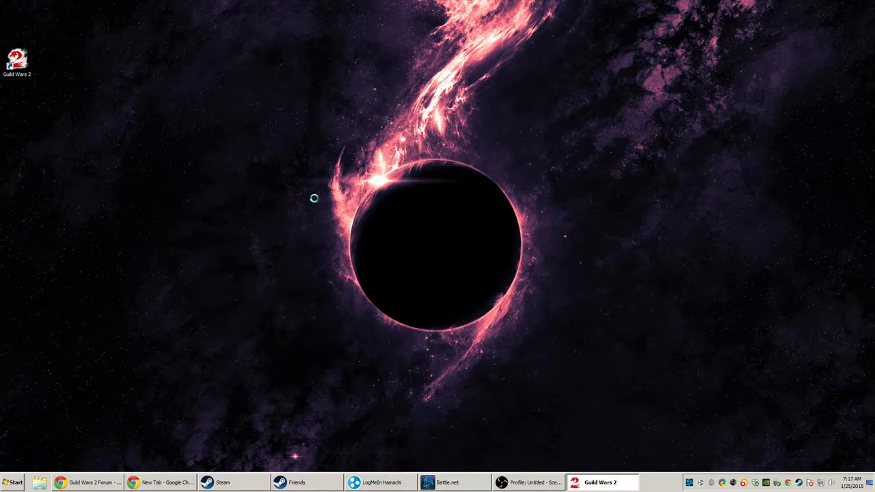
mouse_move(323, 199)
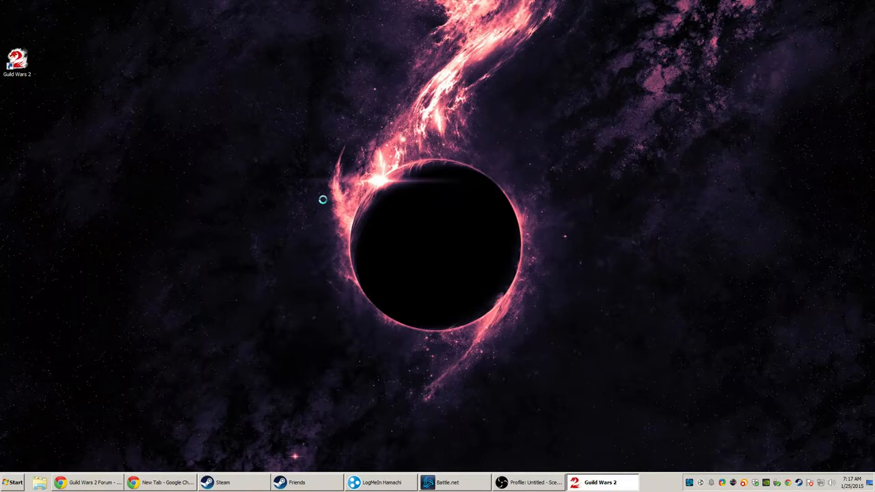
mouse_move(402, 305)
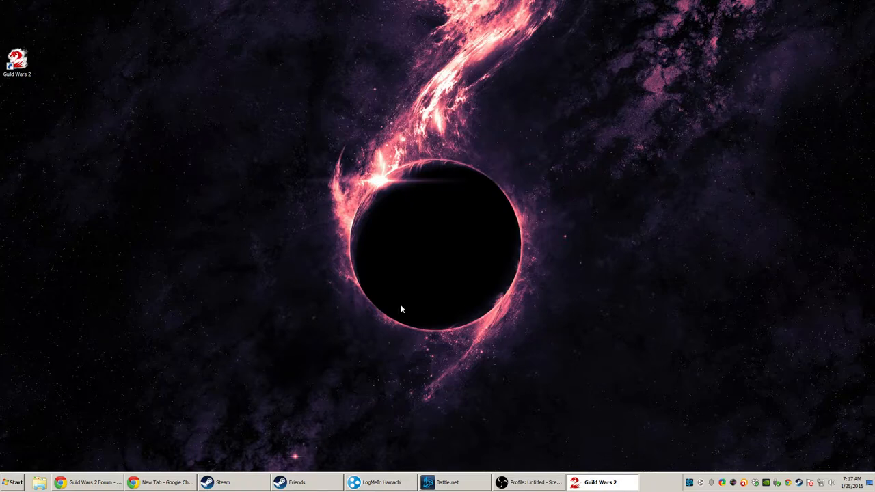
mouse_move(256, 302)
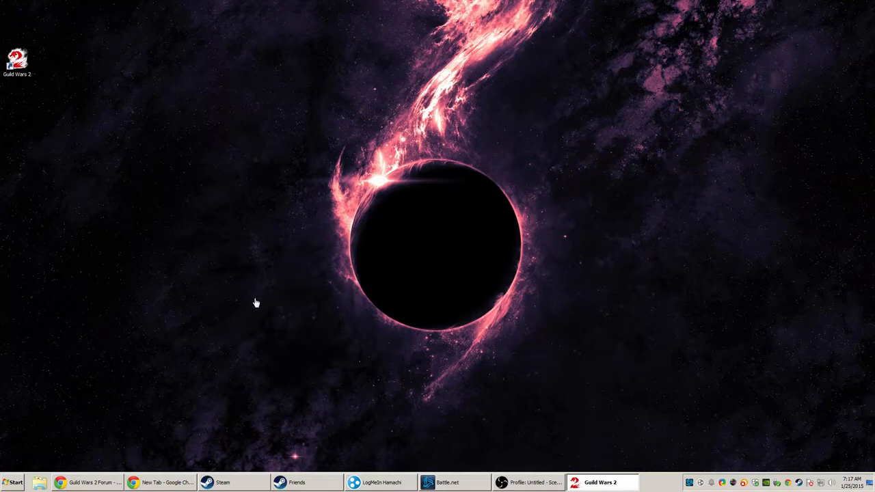
mouse_move(385, 299)
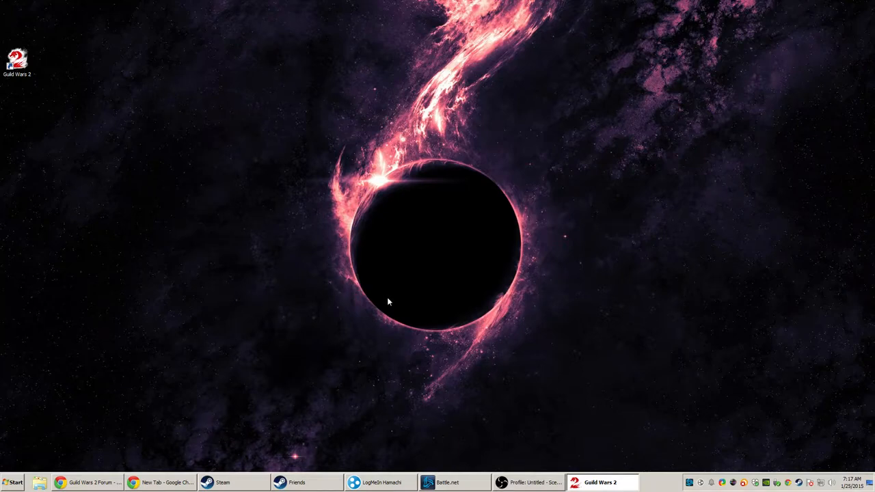
mouse_move(494, 305)
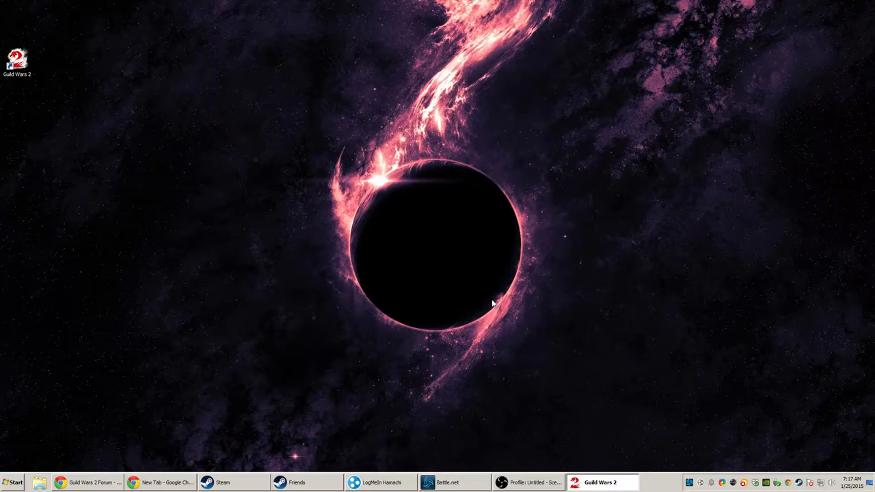
mouse_move(499, 307)
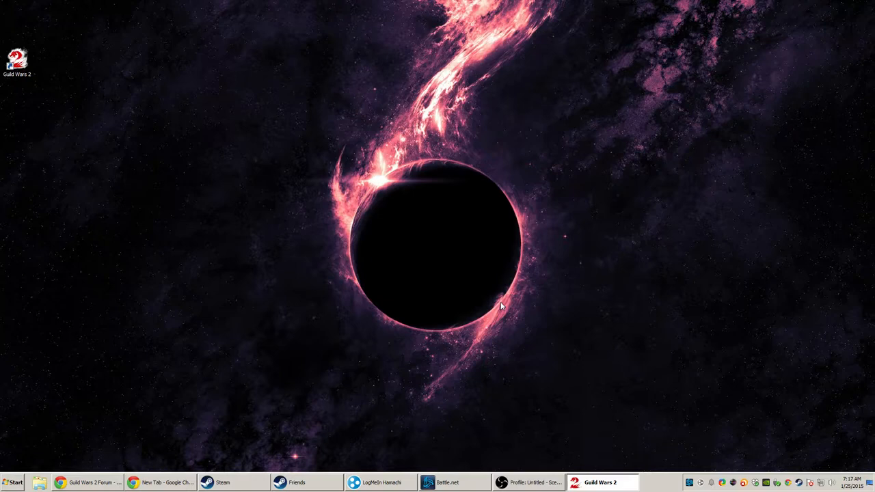
mouse_move(489, 306)
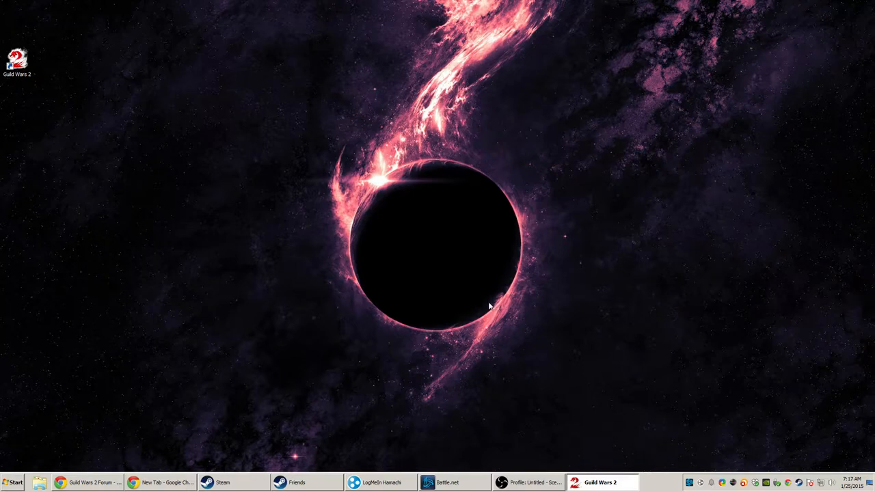
mouse_move(598, 350)
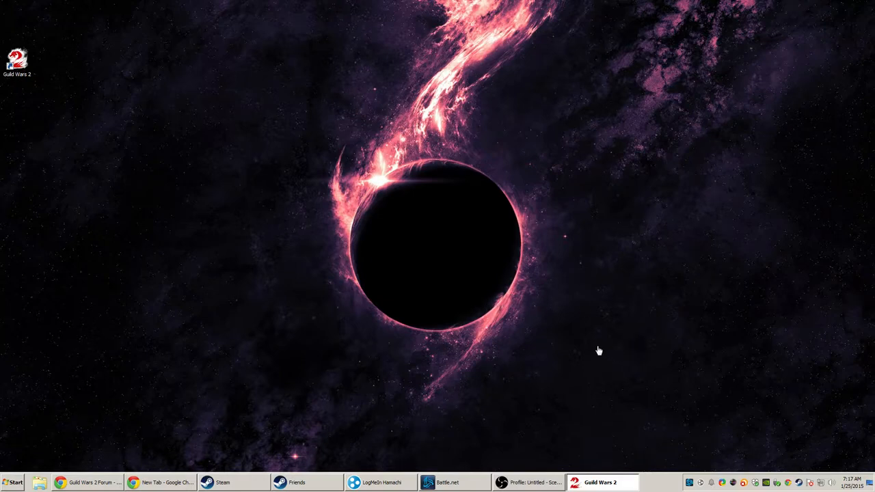
mouse_move(606, 292)
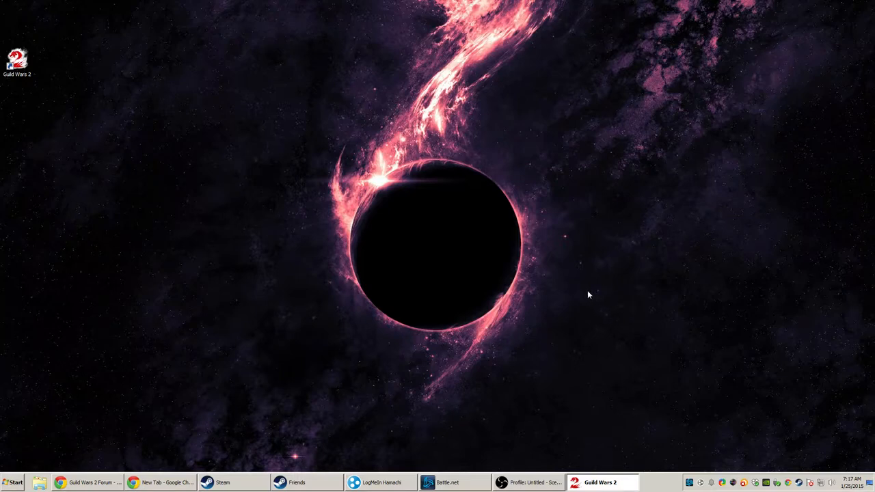
mouse_move(626, 159)
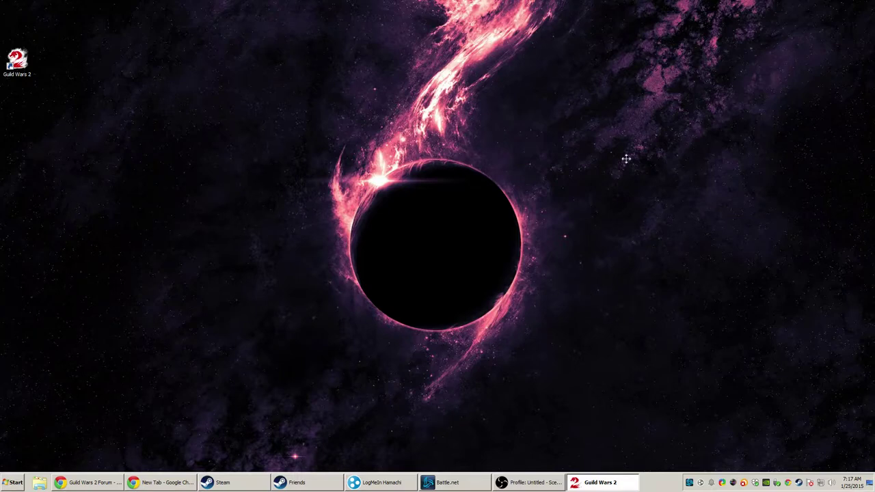
mouse_move(212, 322)
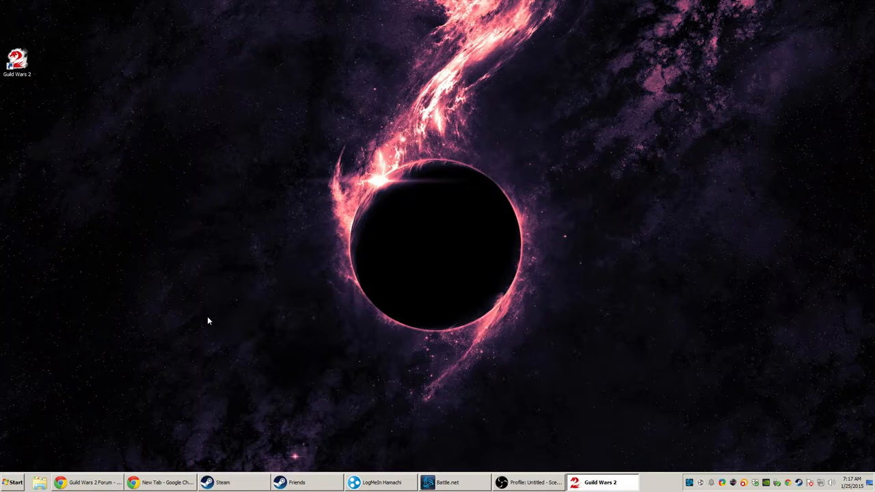
mouse_move(228, 320)
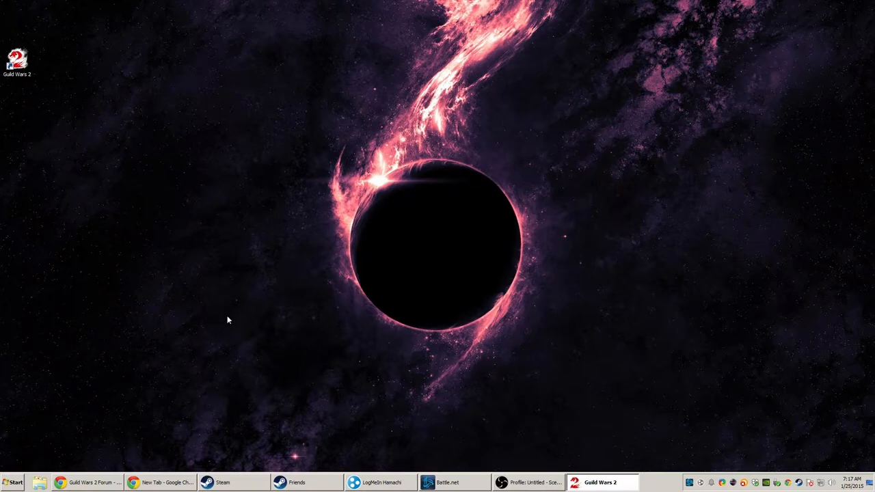
mouse_move(348, 328)
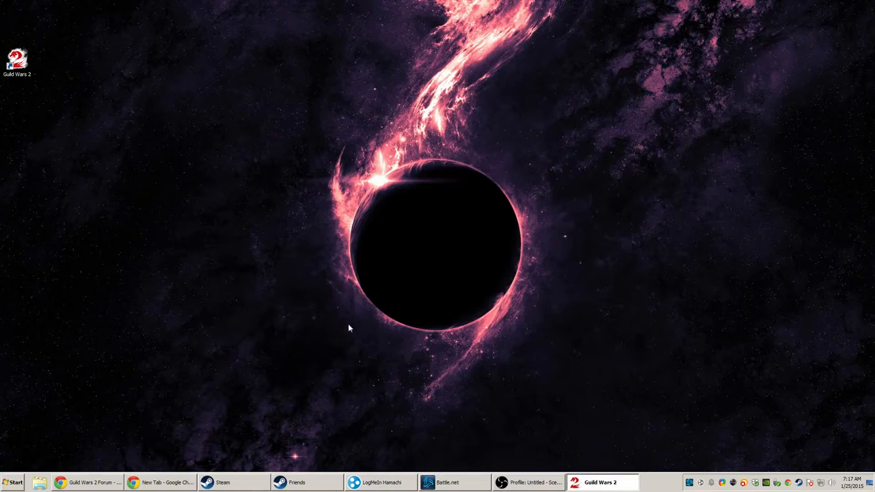
mouse_move(222, 245)
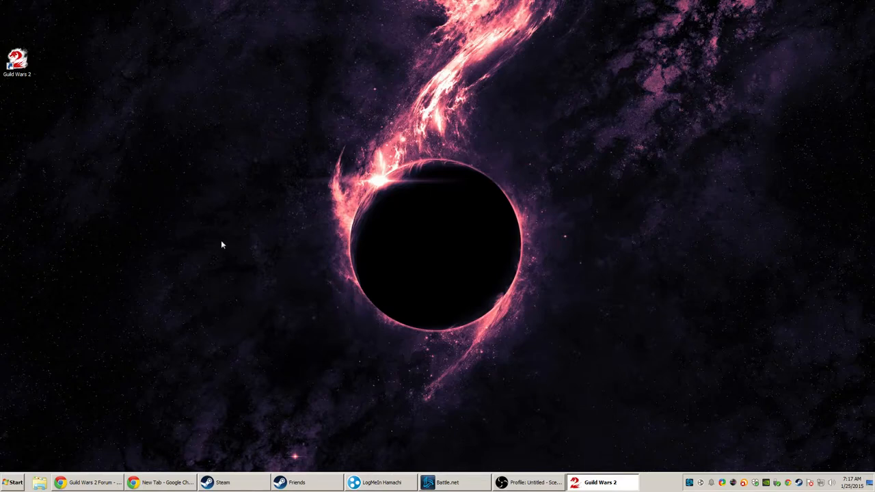
mouse_move(226, 345)
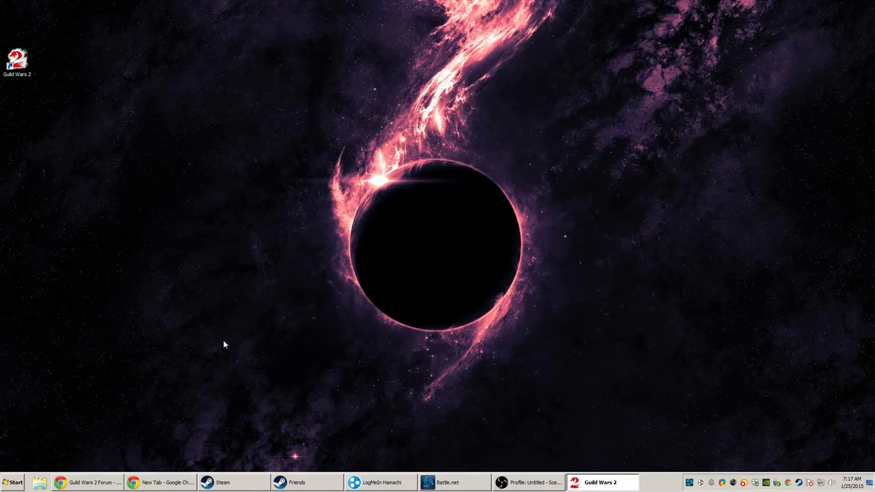
mouse_move(313, 297)
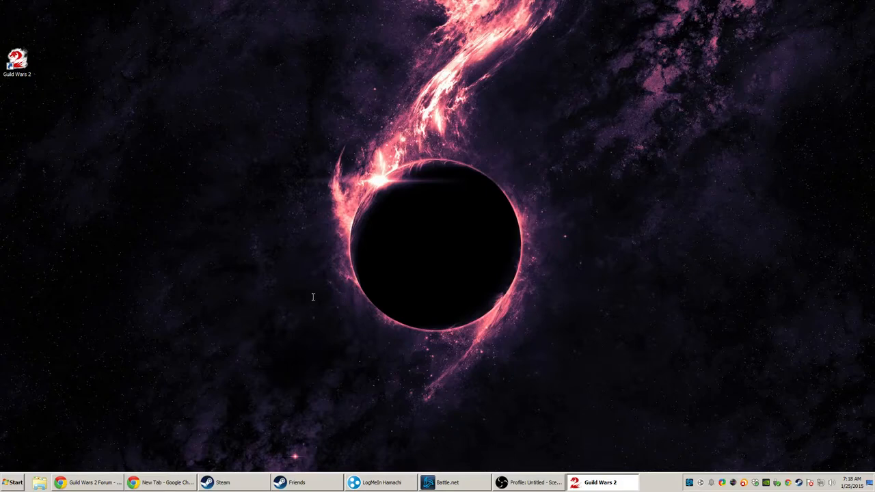
mouse_move(547, 324)
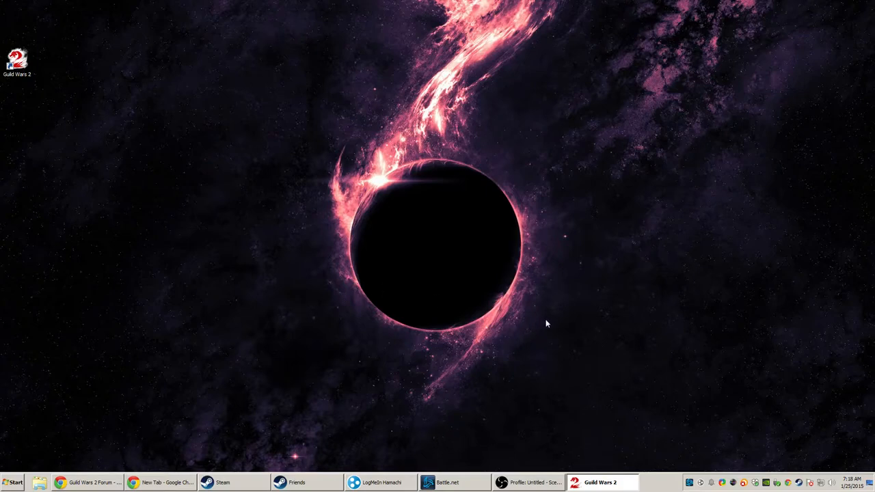
mouse_move(582, 346)
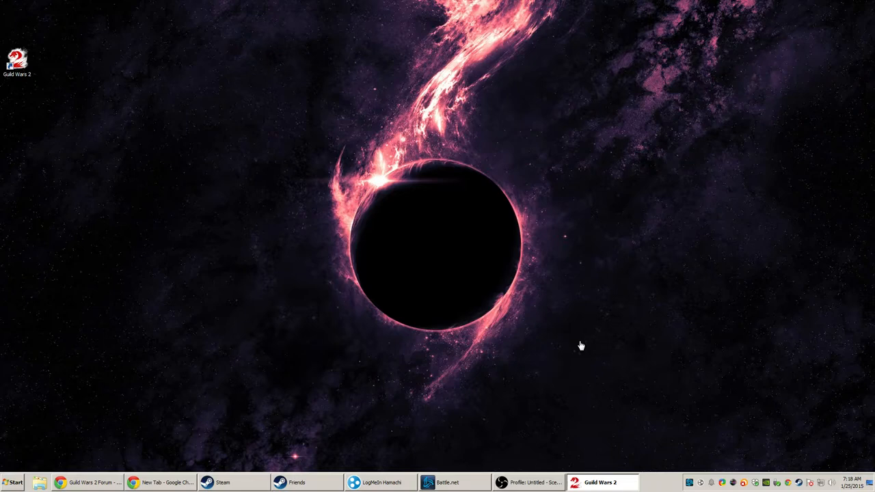
mouse_move(577, 330)
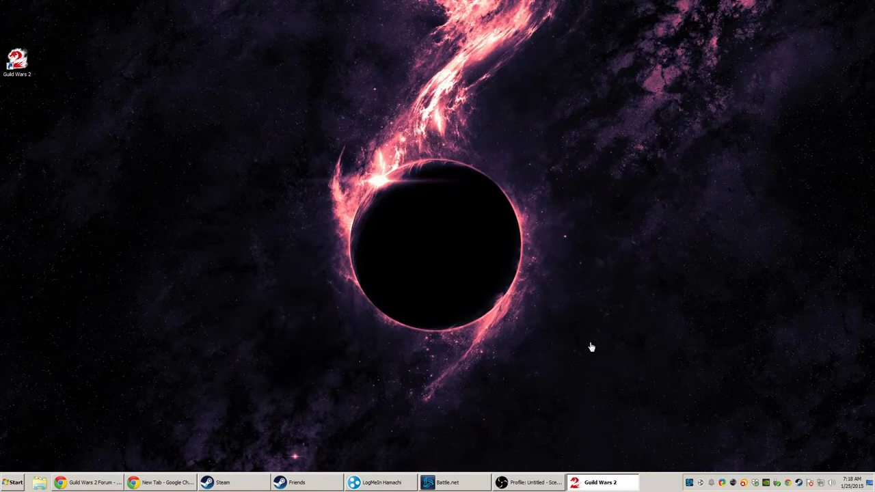
mouse_move(525, 322)
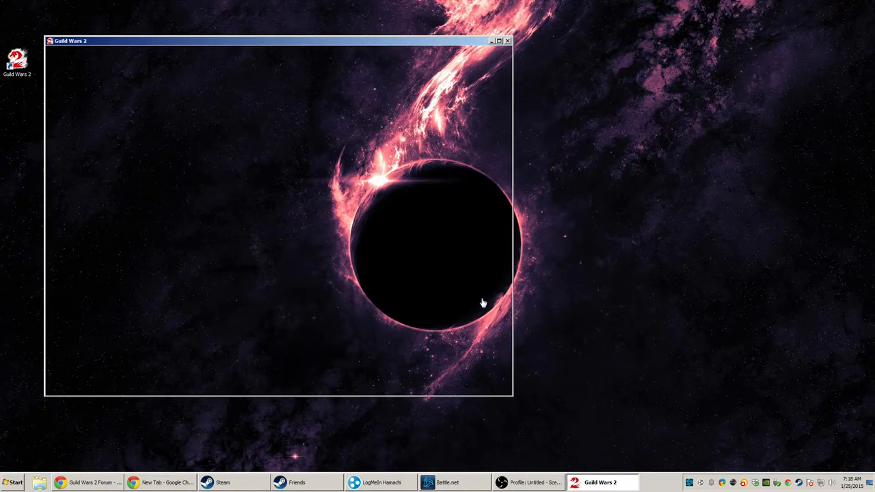
mouse_move(460, 293)
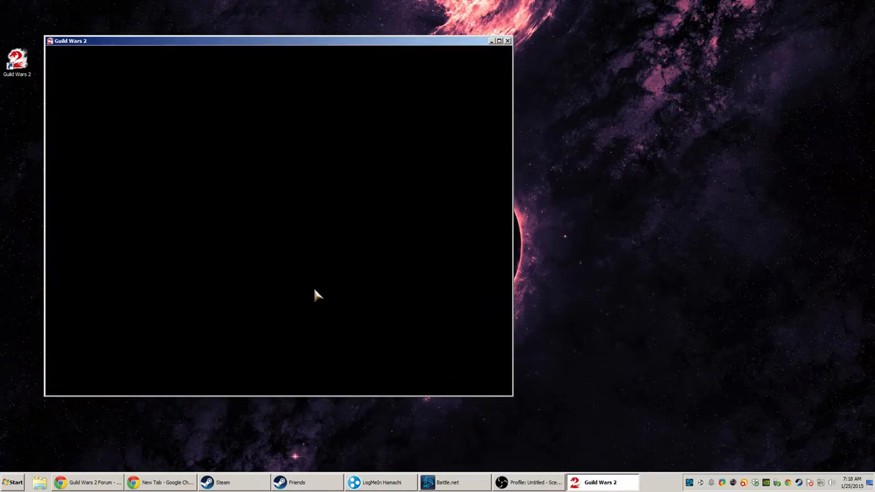
mouse_move(441, 350)
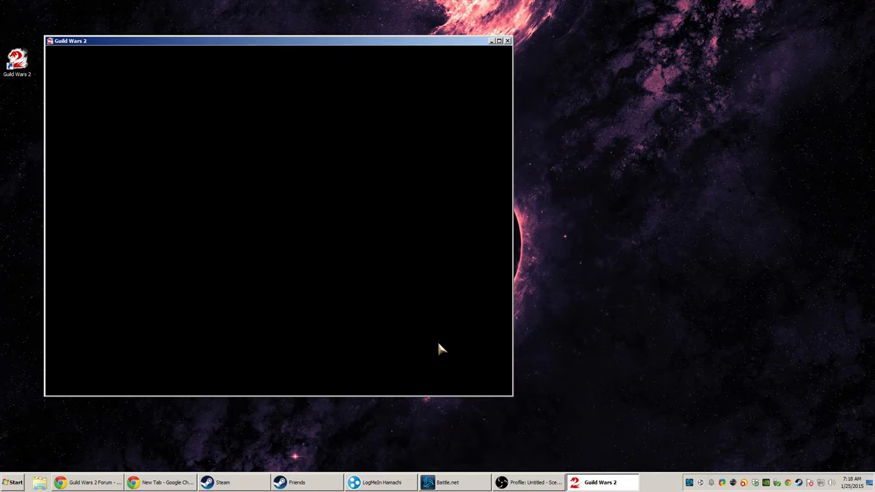
mouse_move(403, 366)
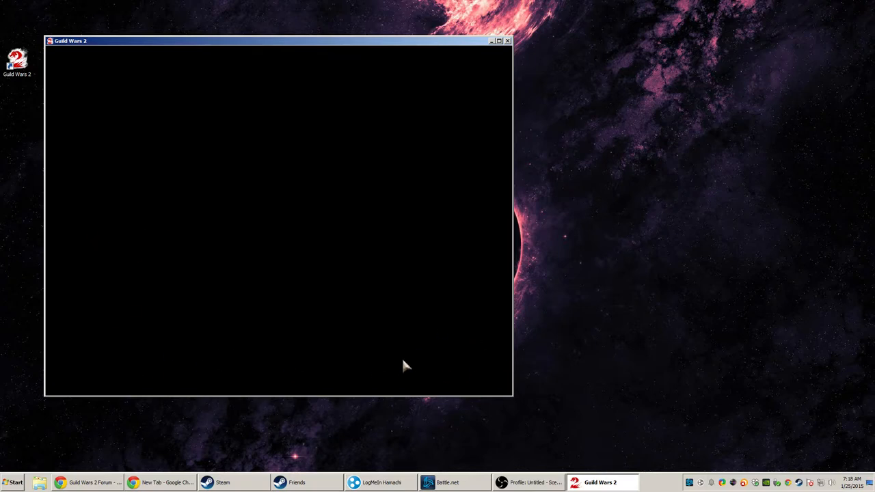
mouse_move(349, 294)
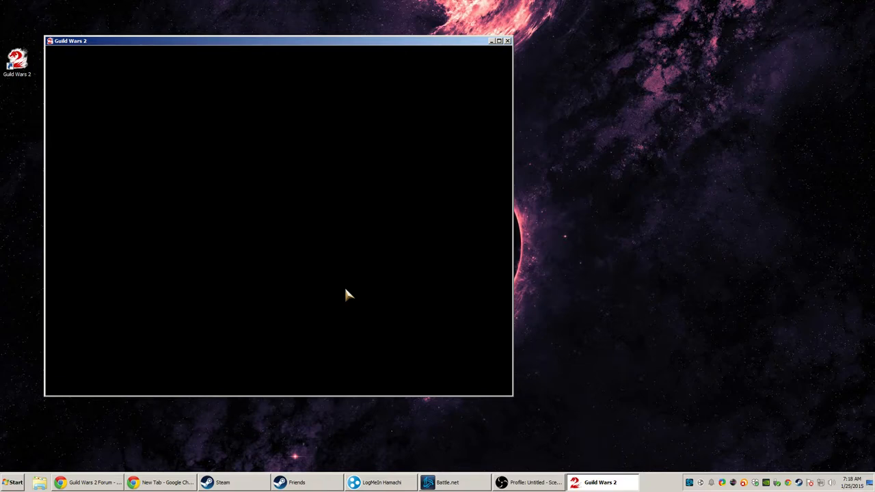
mouse_move(362, 142)
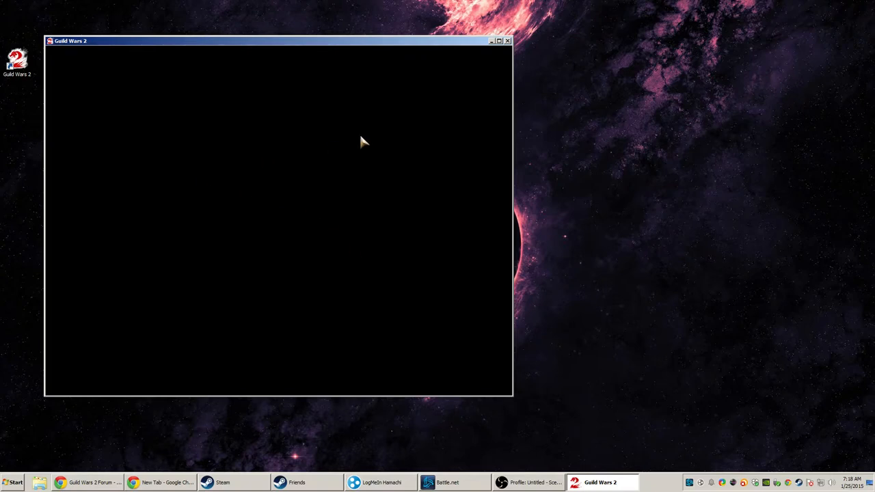
mouse_move(376, 190)
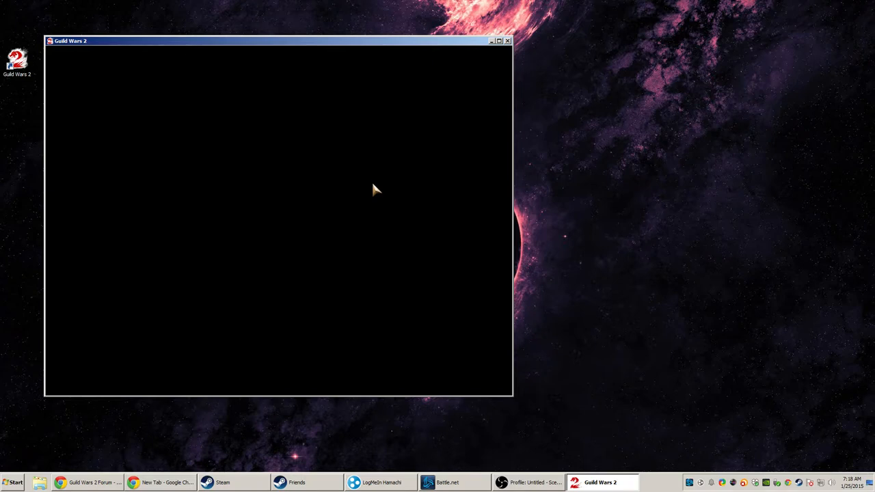
mouse_move(388, 194)
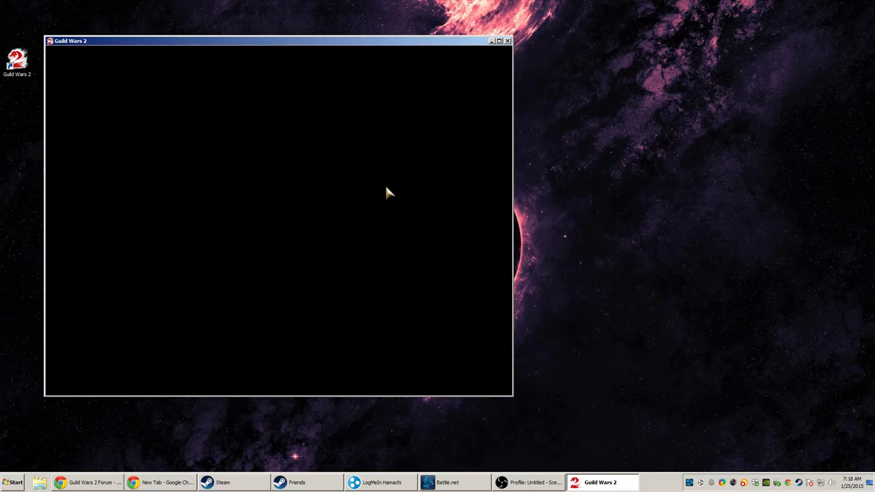
mouse_move(362, 196)
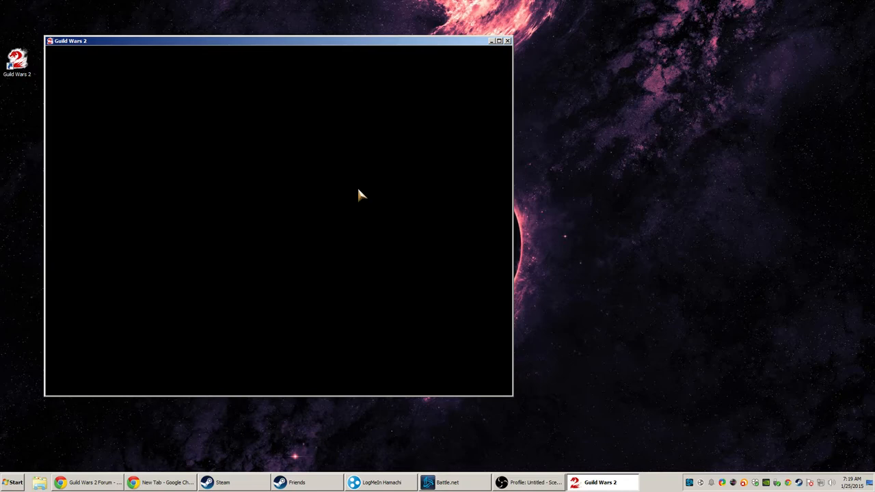
right_click(819, 483)
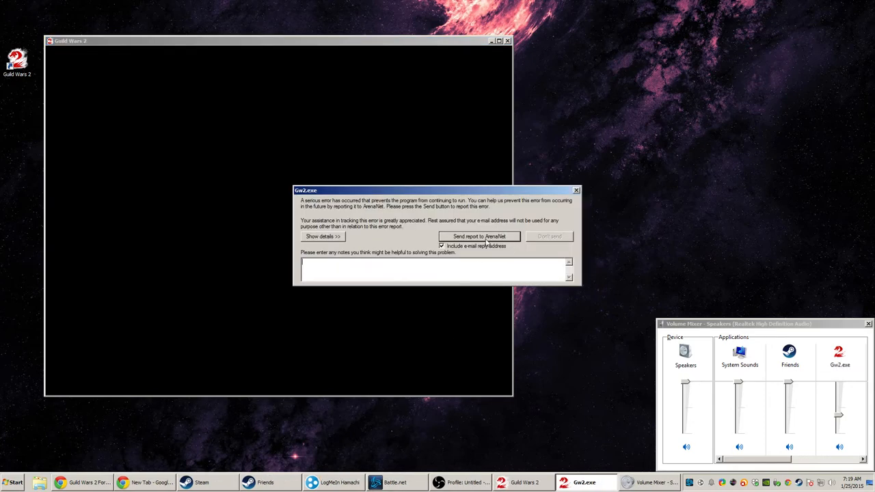
Send the Gw2.exe crash report to ArenaNet, closing the crashed game window
left_click(322, 236)
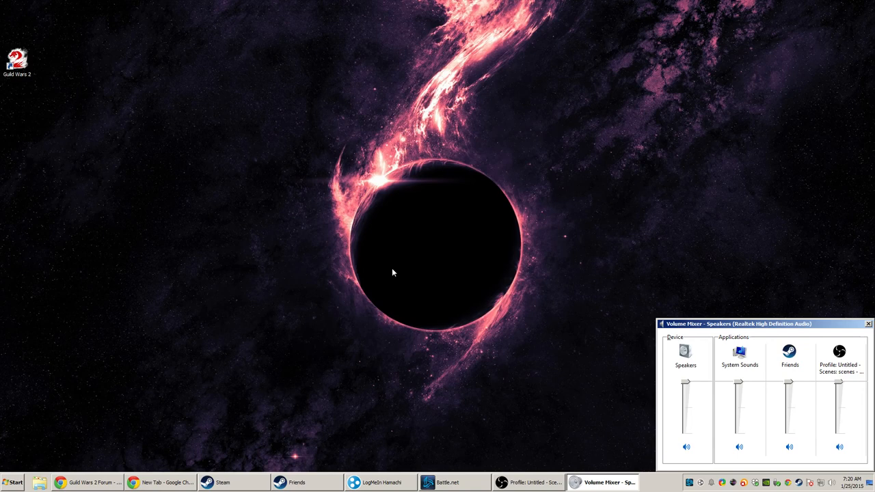
mouse_move(389, 273)
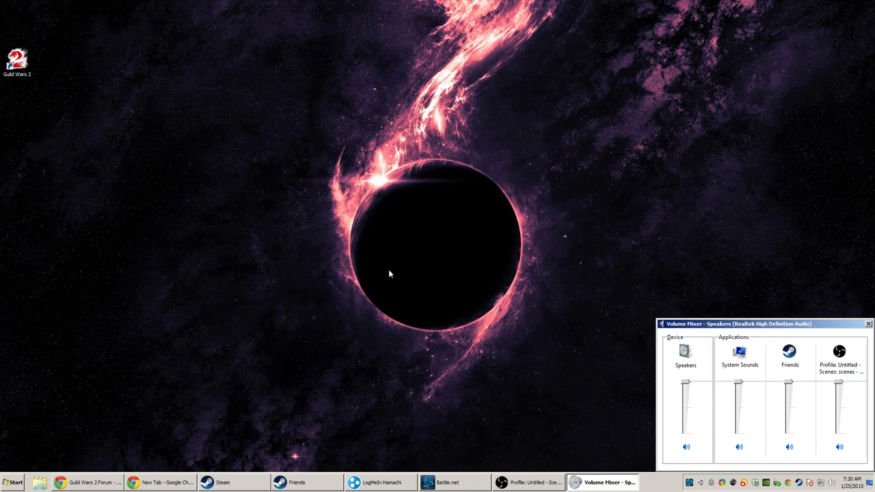